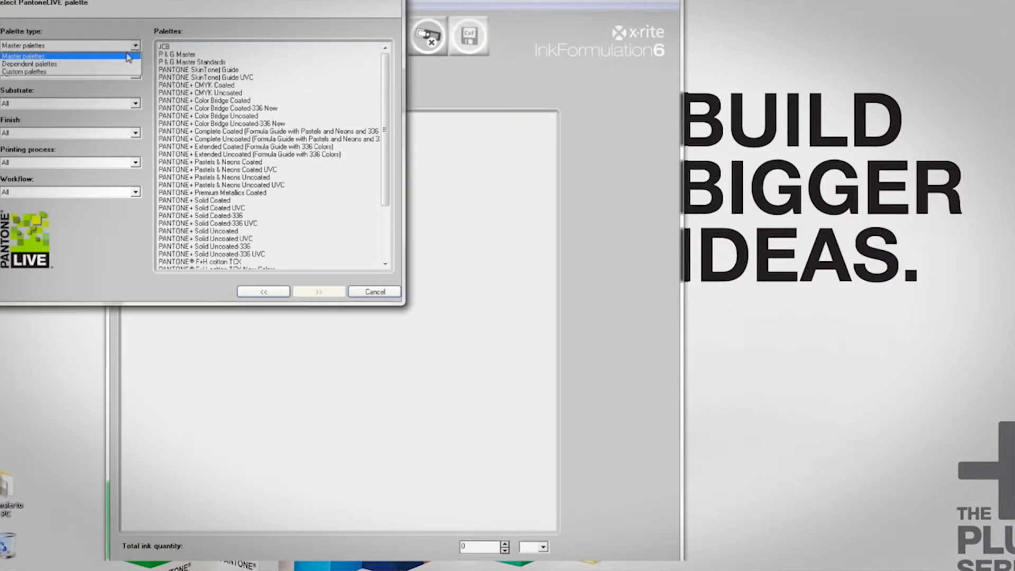
Step: Select P368C K2SG from the Litho Recycled Board dependent library by searching '36'
click(30, 62)
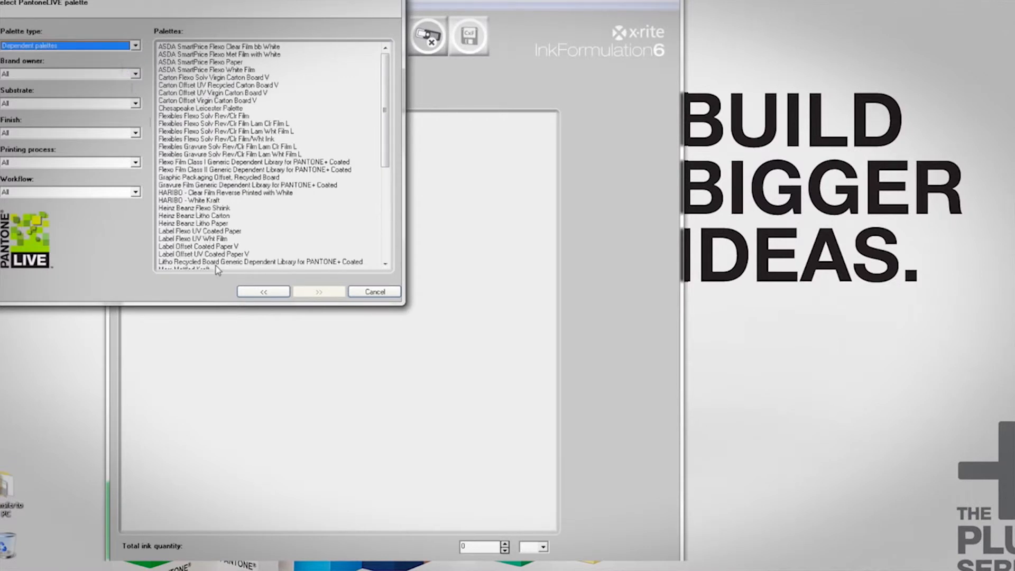
click(266, 261)
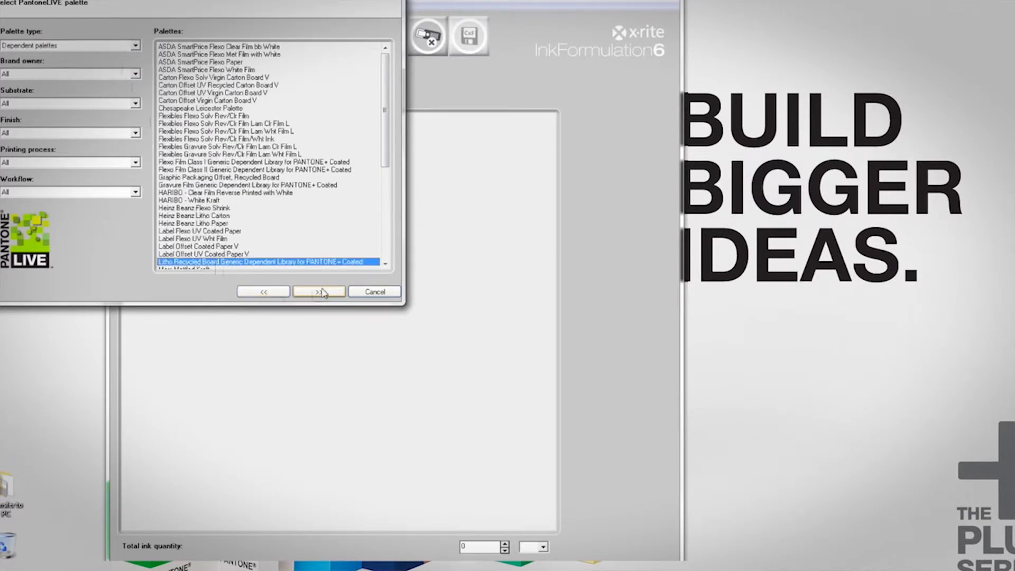
click(318, 290)
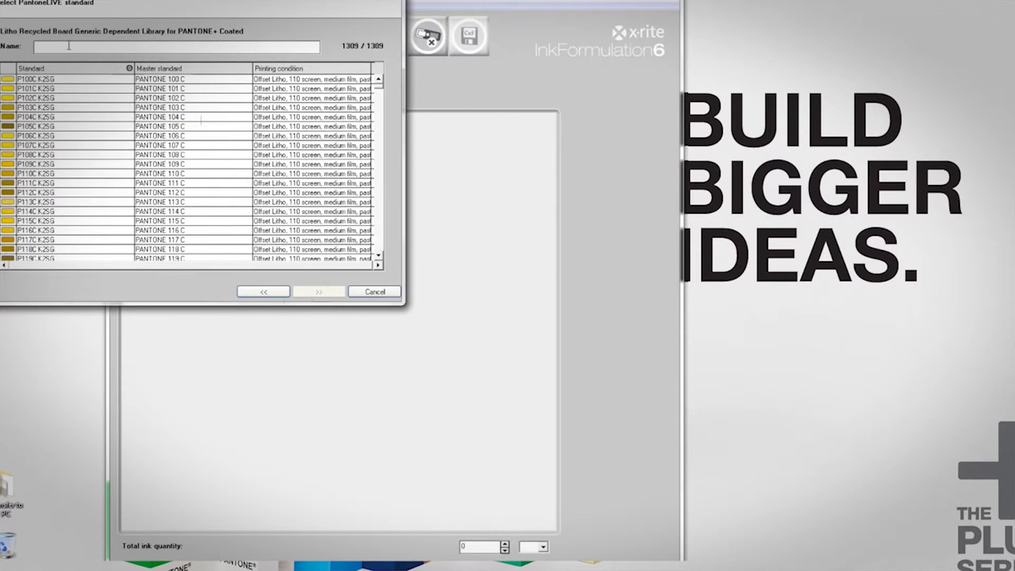
text(368)
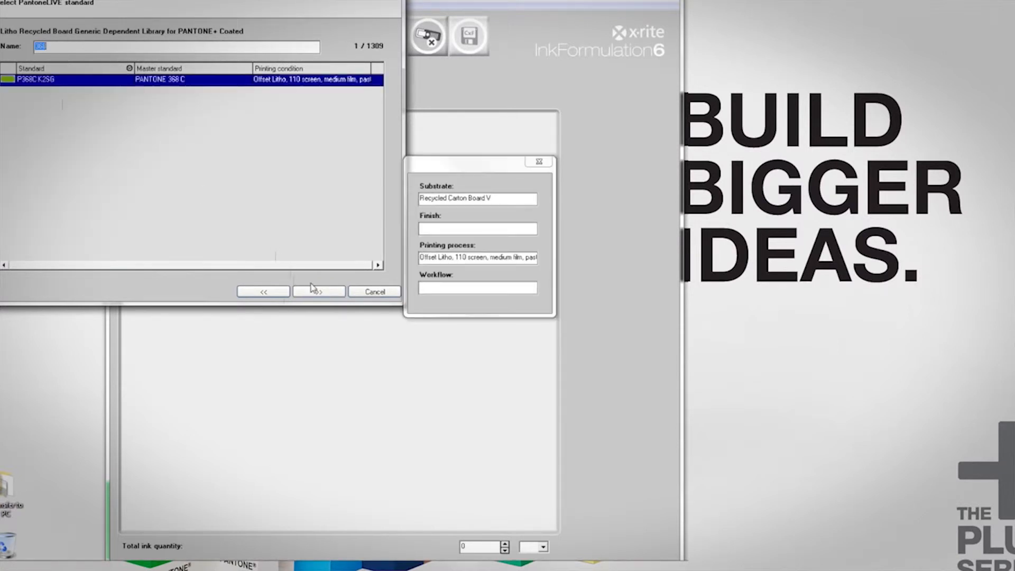
click(319, 292)
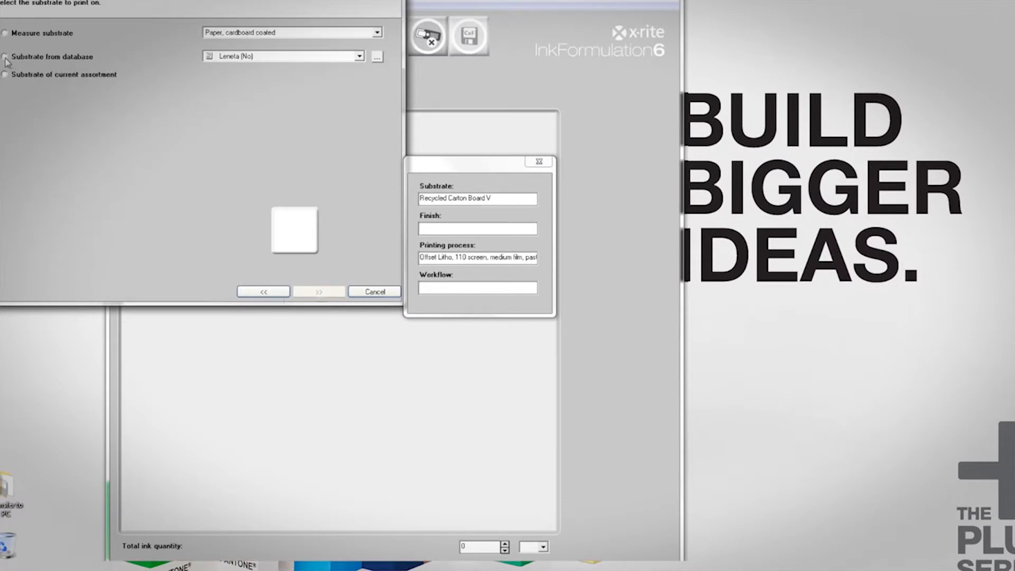
mouse_move(12, 79)
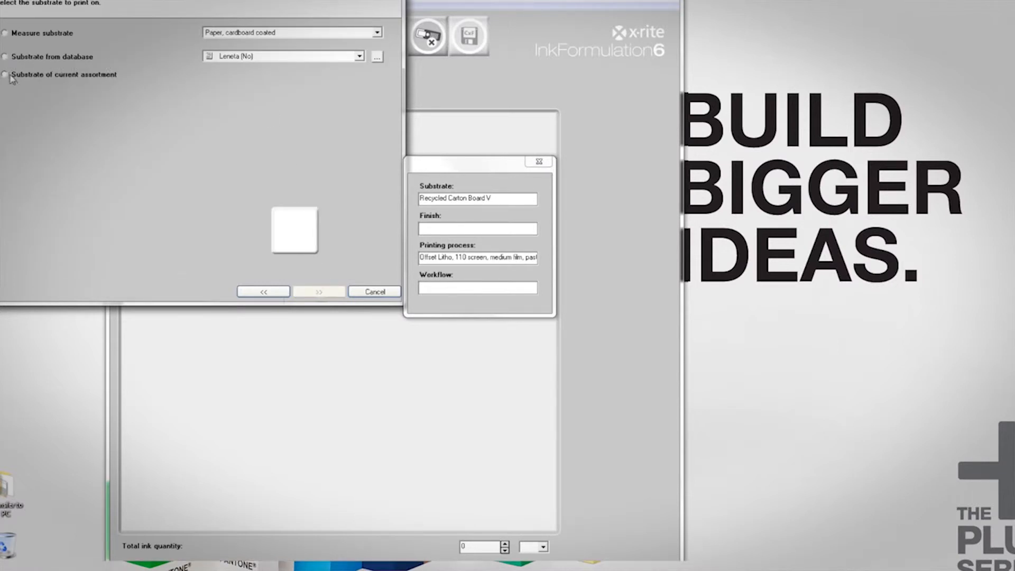
Step: Take the substrate from the database and choose Litho Board
click(5, 74)
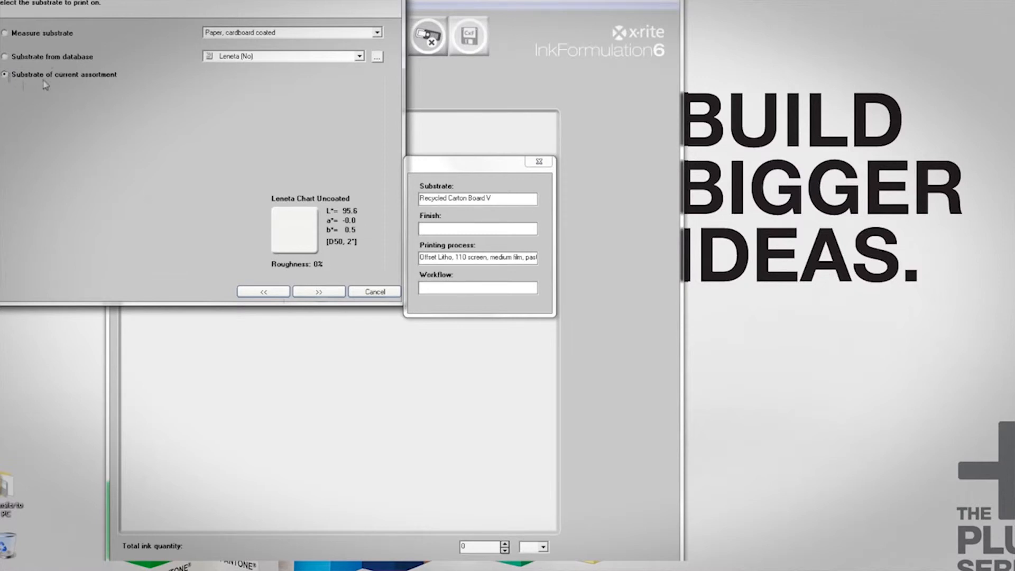
click(5, 56)
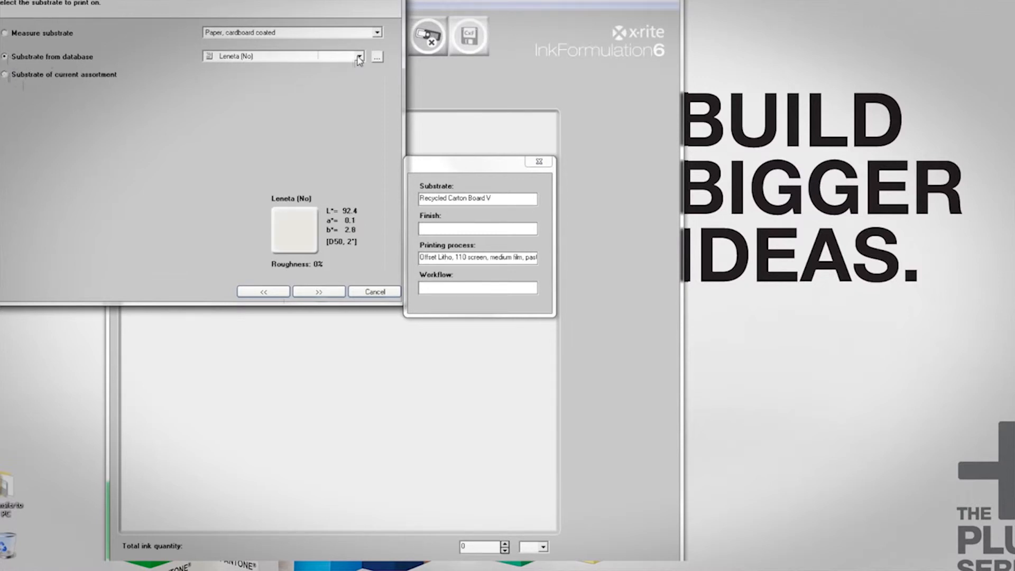
click(358, 56)
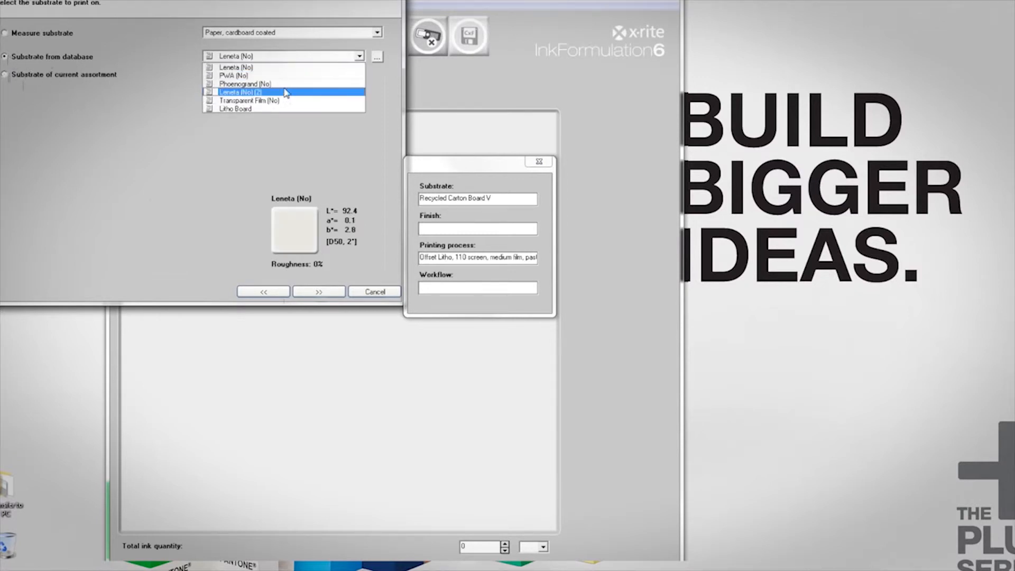
click(318, 292)
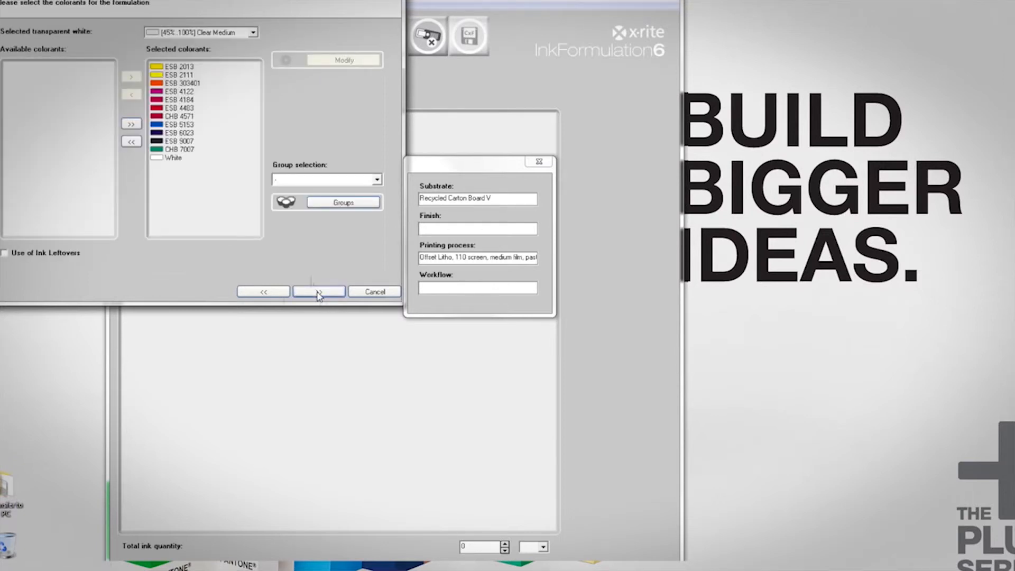
Step: Run the formulation with the listed colorants and show the PASS recipe at dE 0.0
click(318, 292)
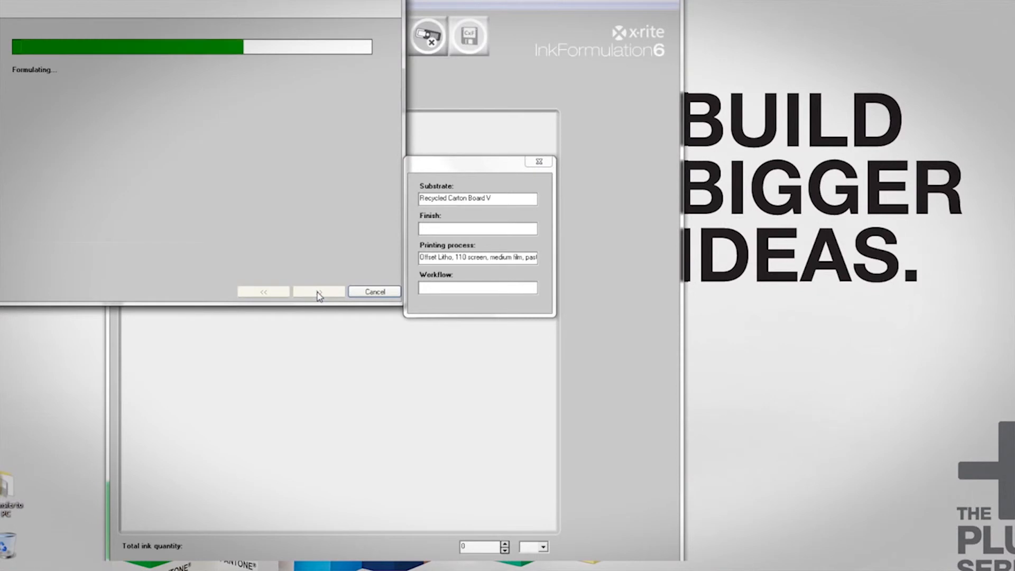
click(318, 291)
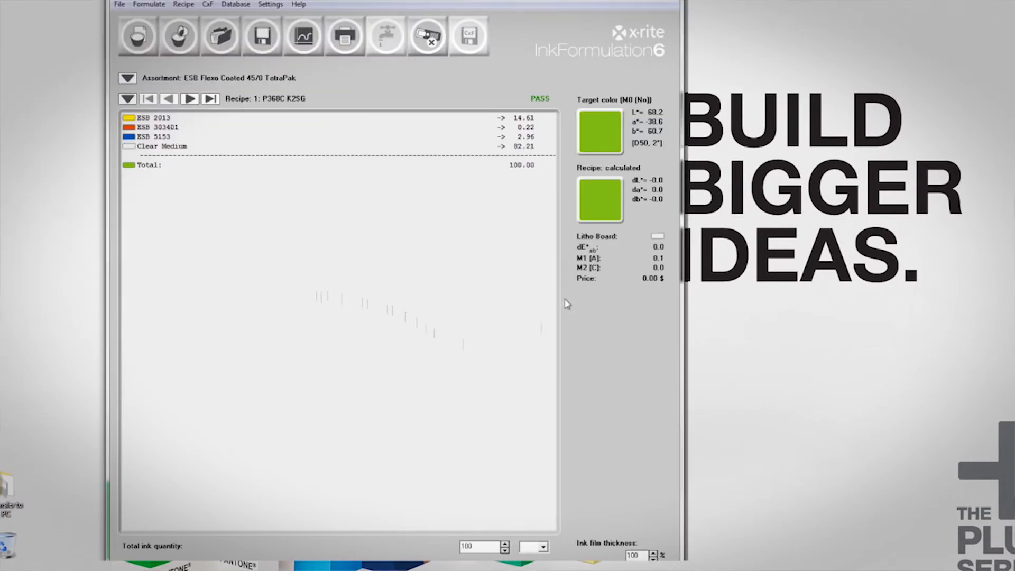